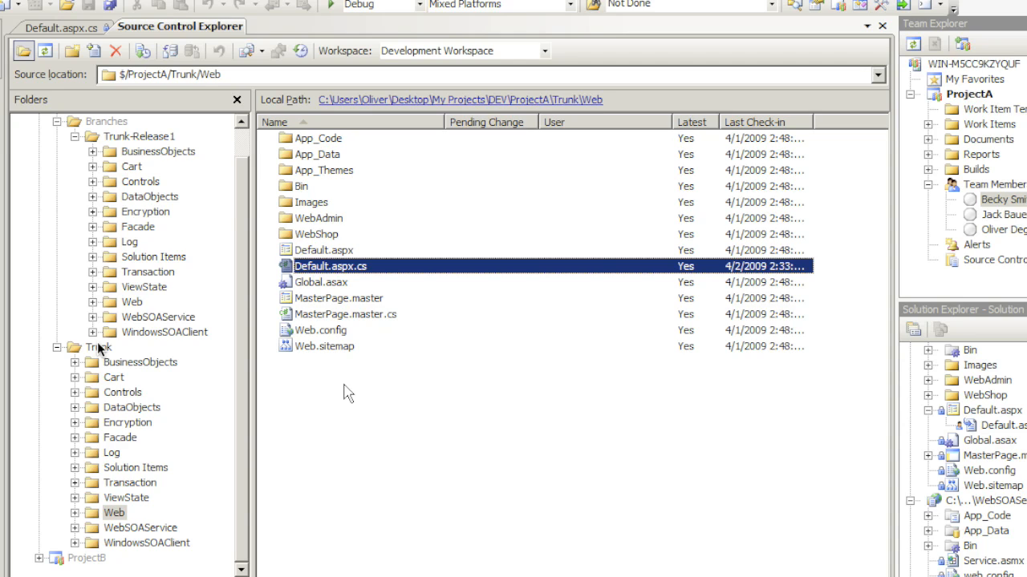
Select the Trunk folder and bring up its context menu for Properties.
left_click(98, 346)
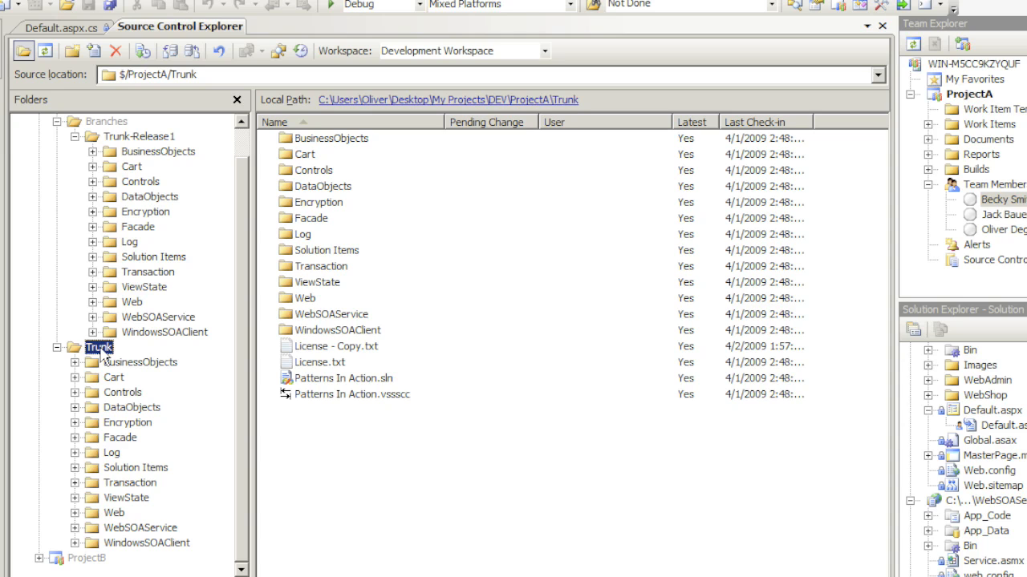
right_click(98, 346)
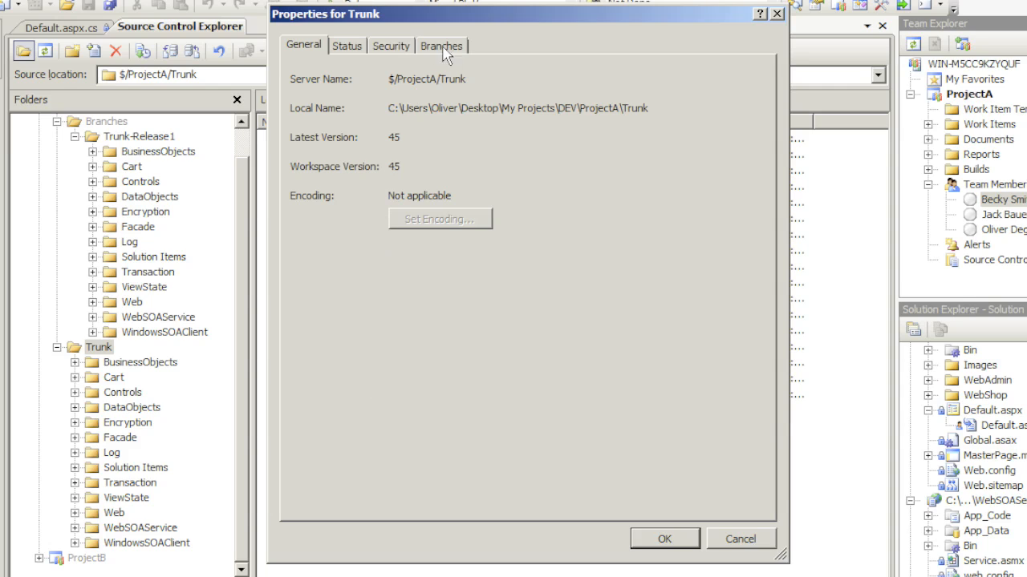
mouse_move(346, 53)
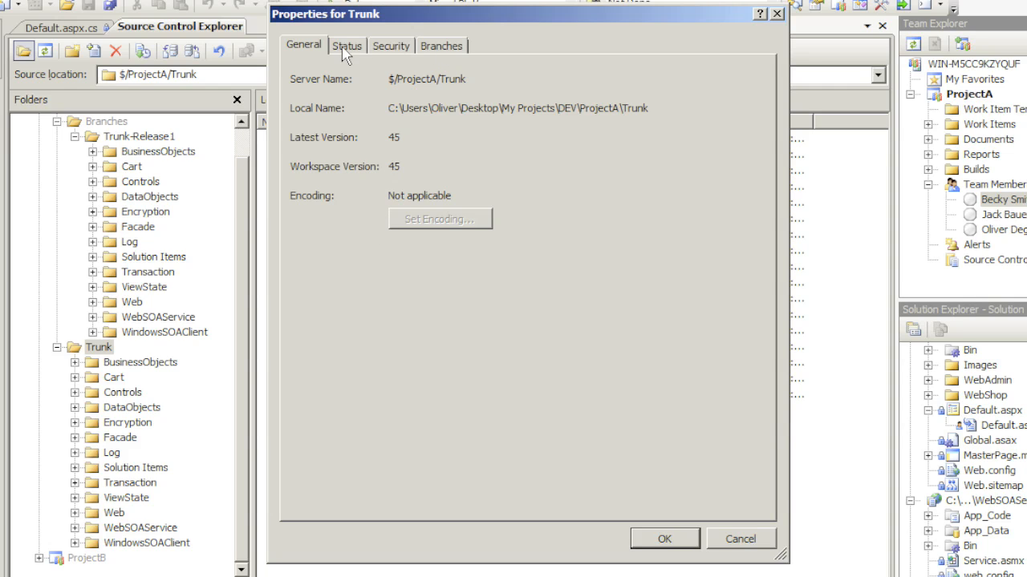
mouse_move(442, 50)
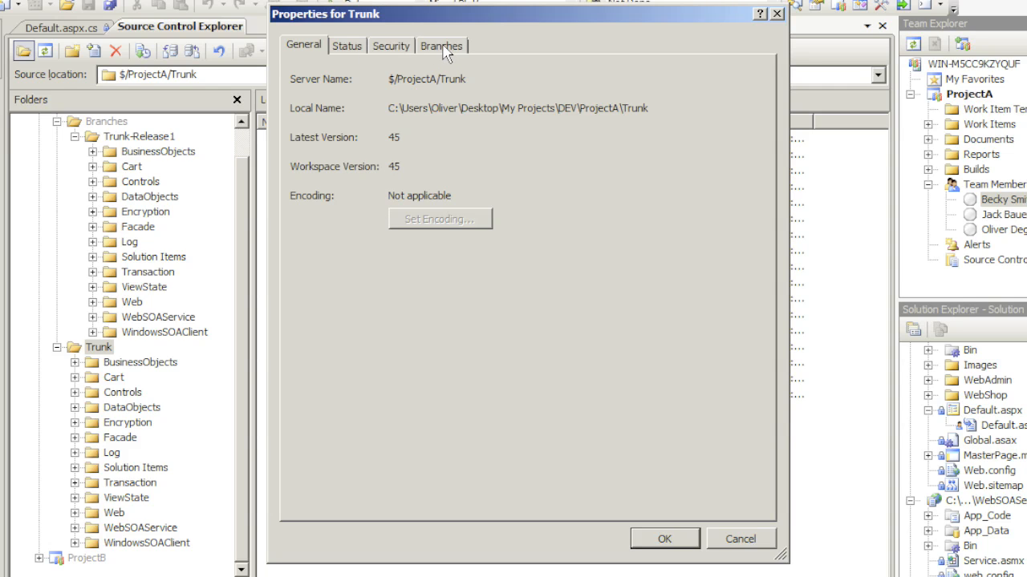
Review the Trunk-Release1 and Patterns in Action - Release1 branches, then close Trunk properties with OK.
left_click(441, 45)
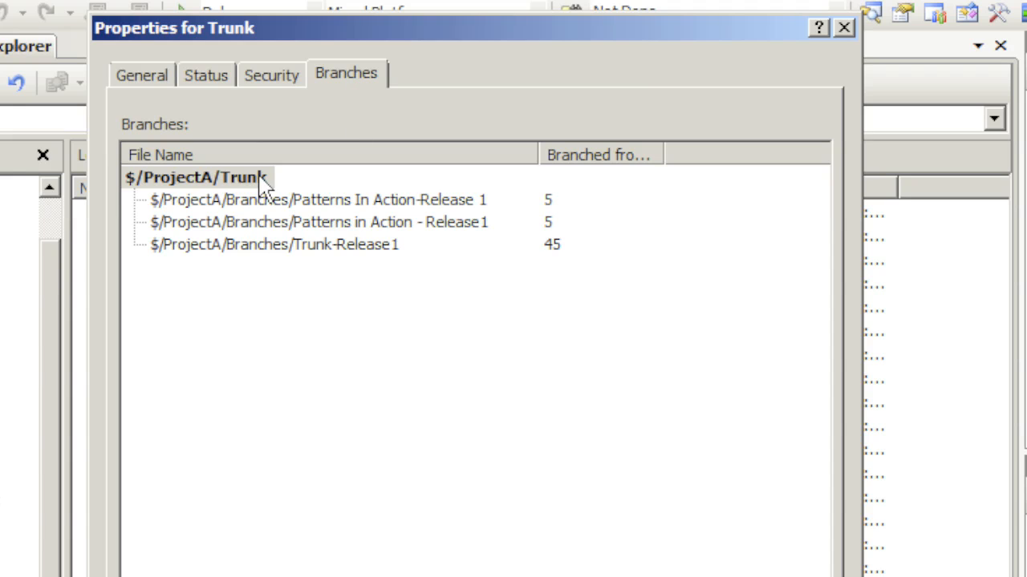
mouse_move(335, 227)
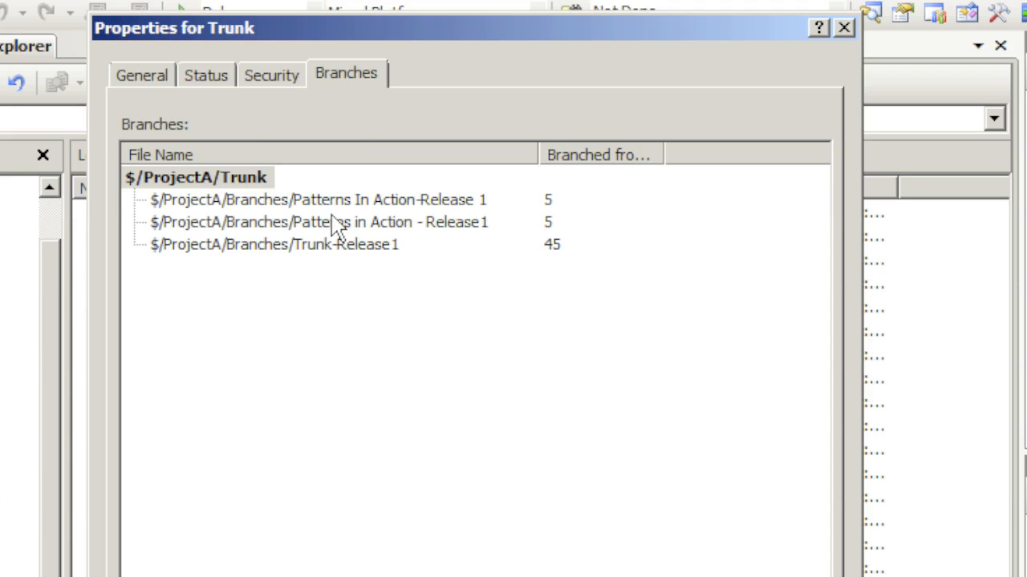
left_click(272, 244)
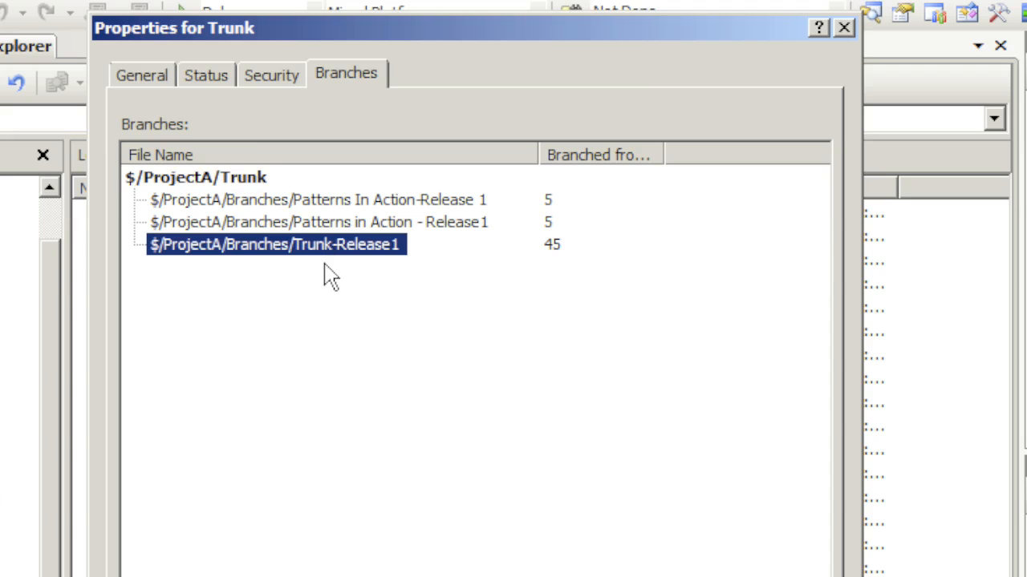
mouse_move(292, 232)
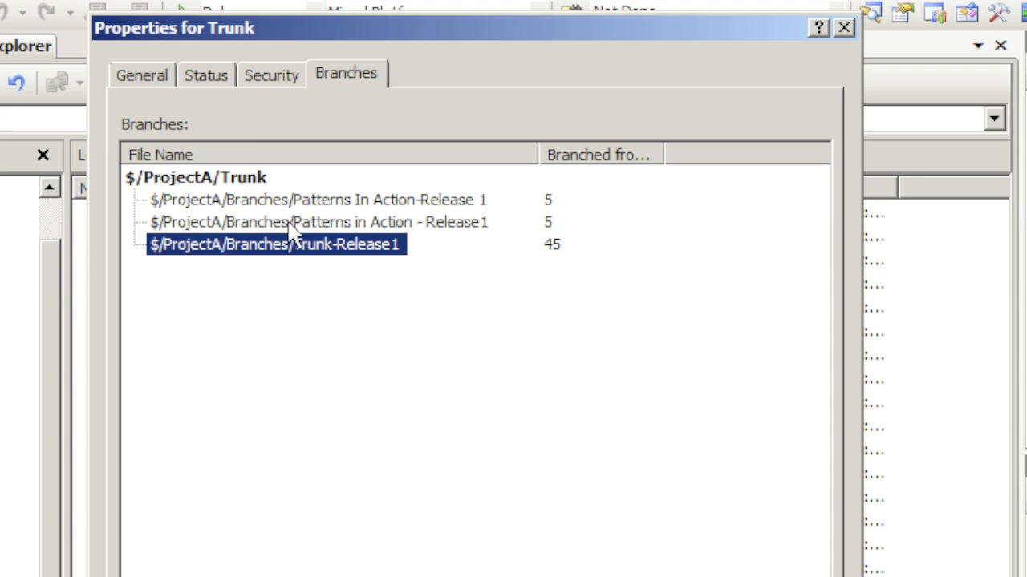
mouse_move(366, 260)
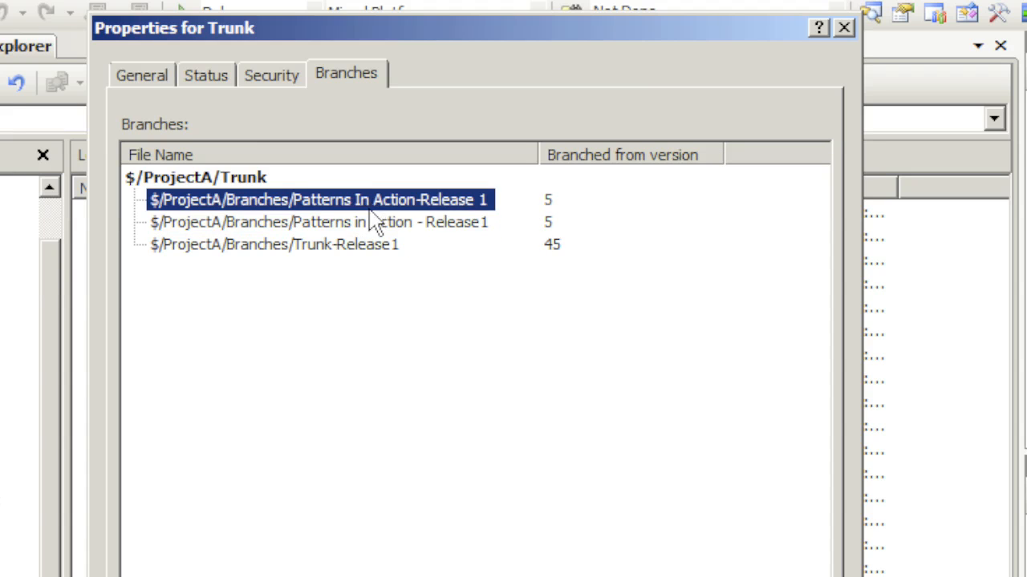
left_click(321, 221)
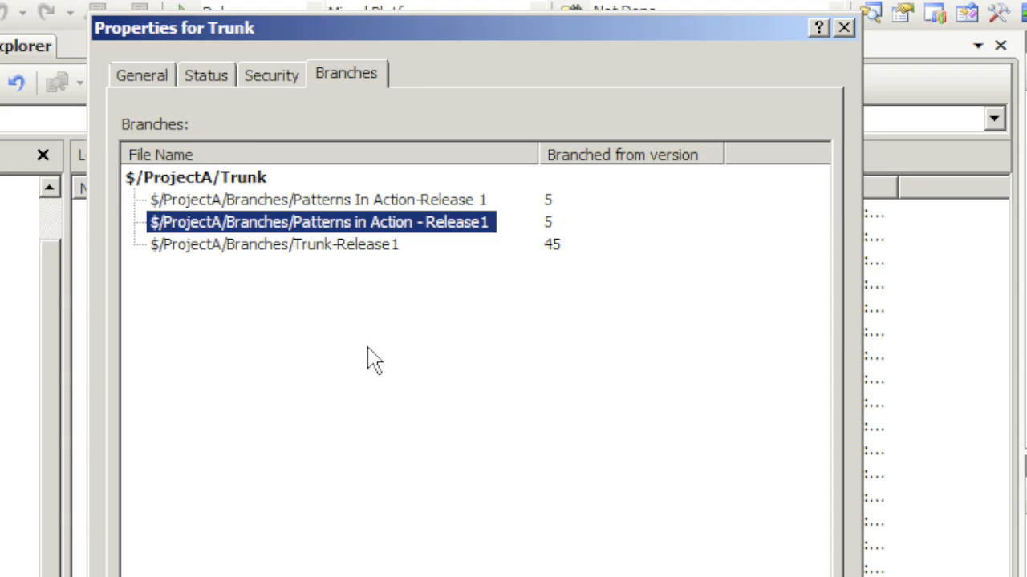
left_click(273, 244)
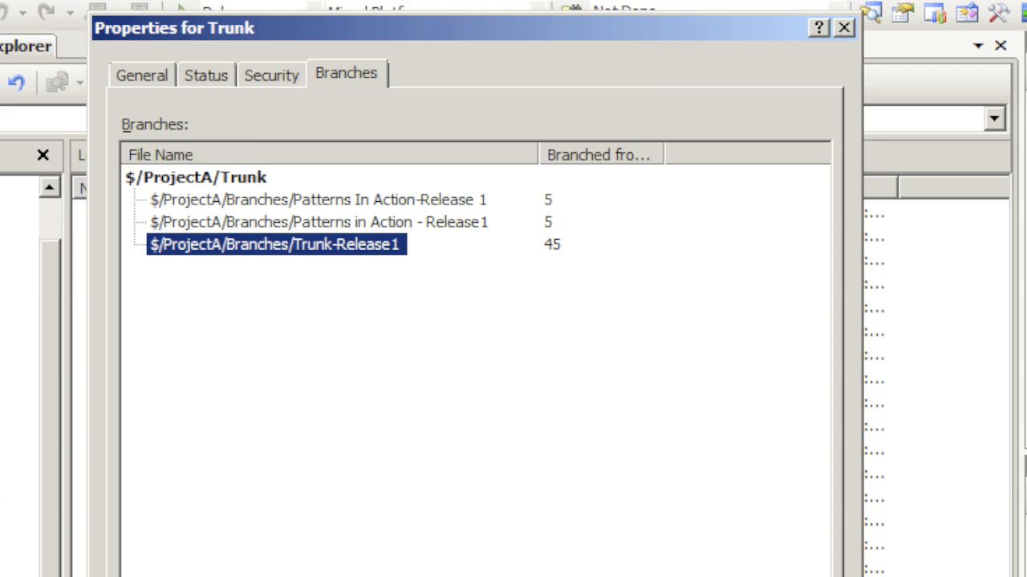
left_click(844, 28)
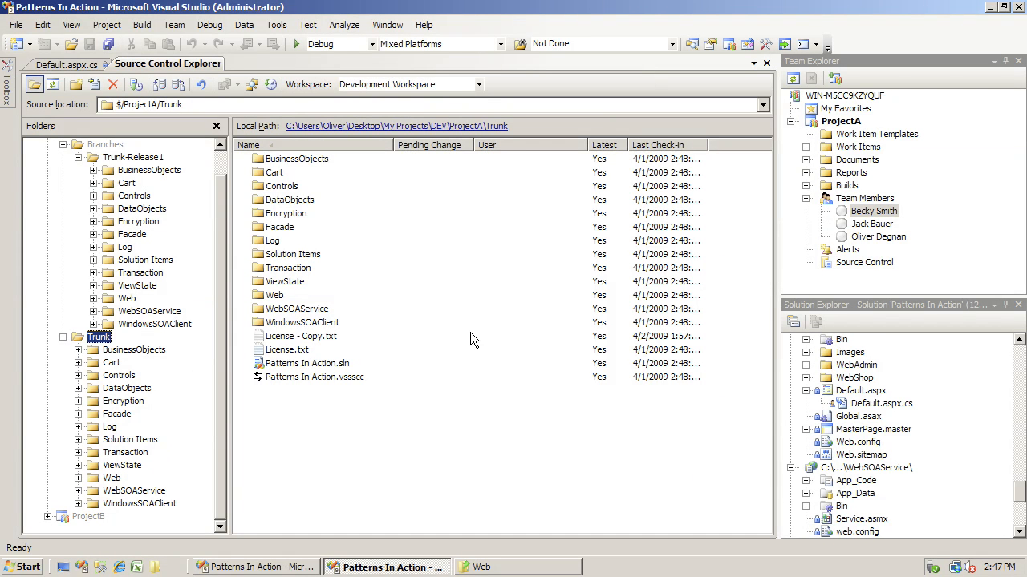
Enable 'Show deleted items in the Source Control Explorer' in the Team Foundation Server options.
left_click(276, 25)
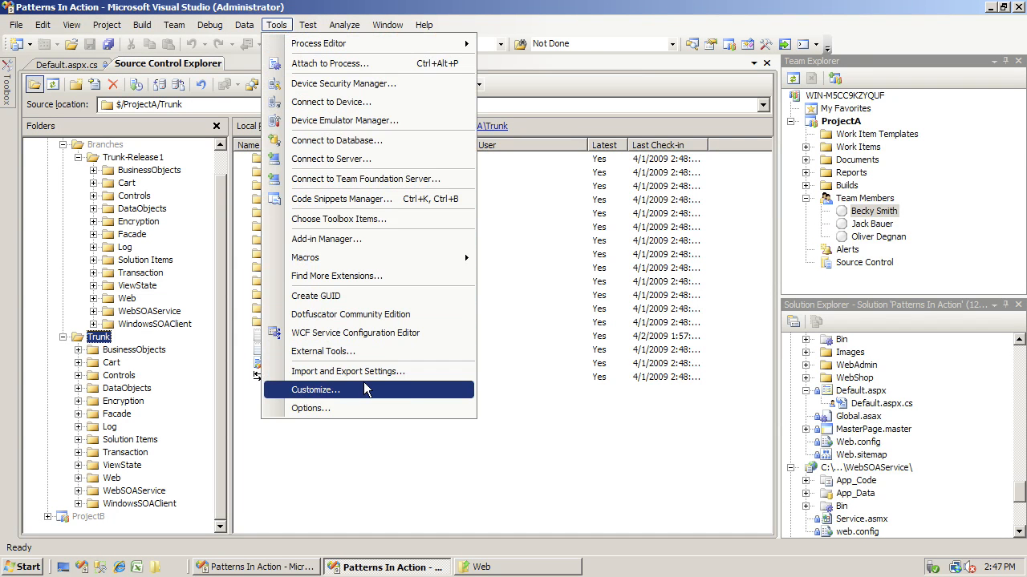
left_click(312, 409)
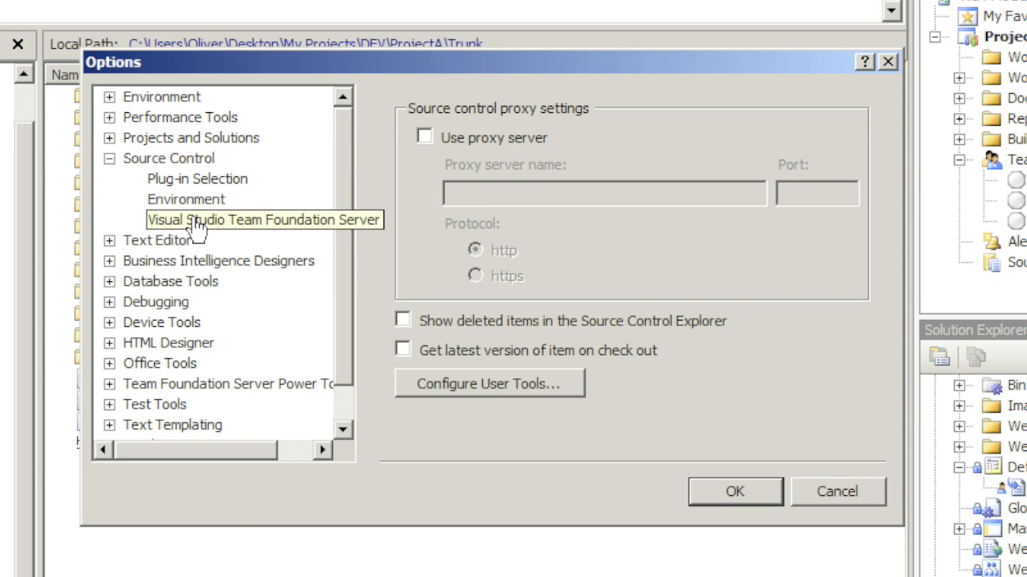
mouse_move(200, 232)
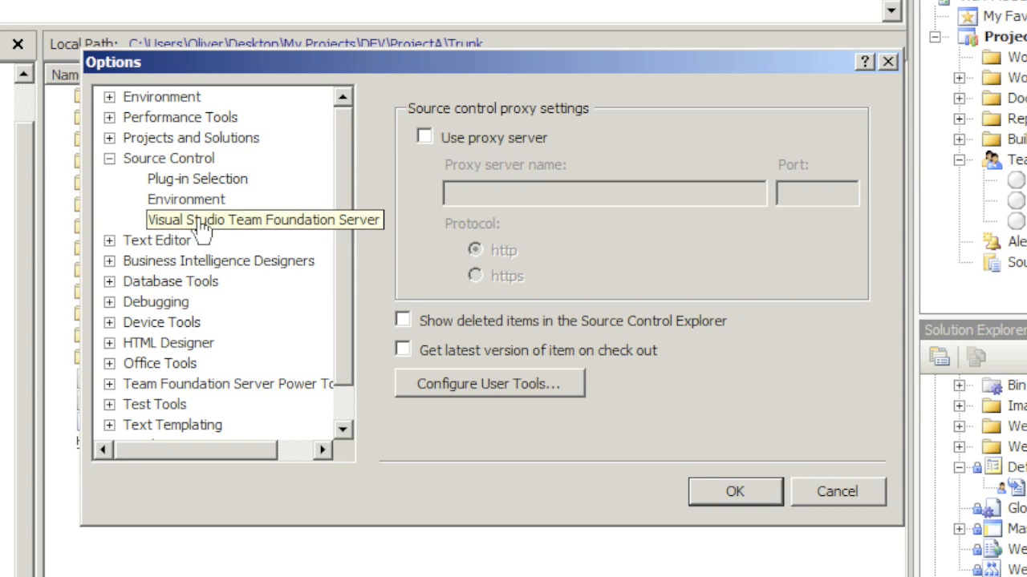
left_click(239, 219)
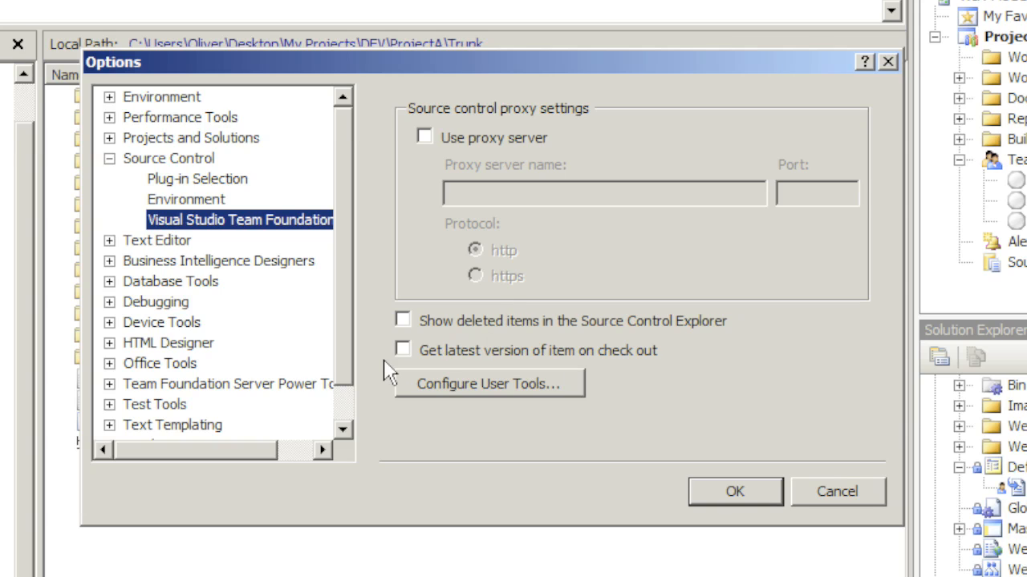
mouse_move(553, 335)
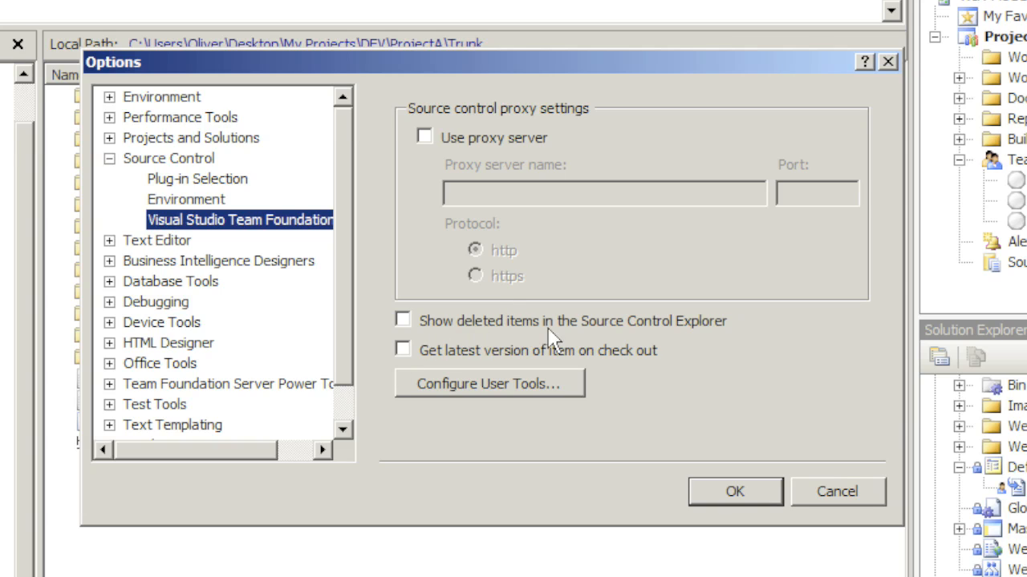
mouse_move(404, 324)
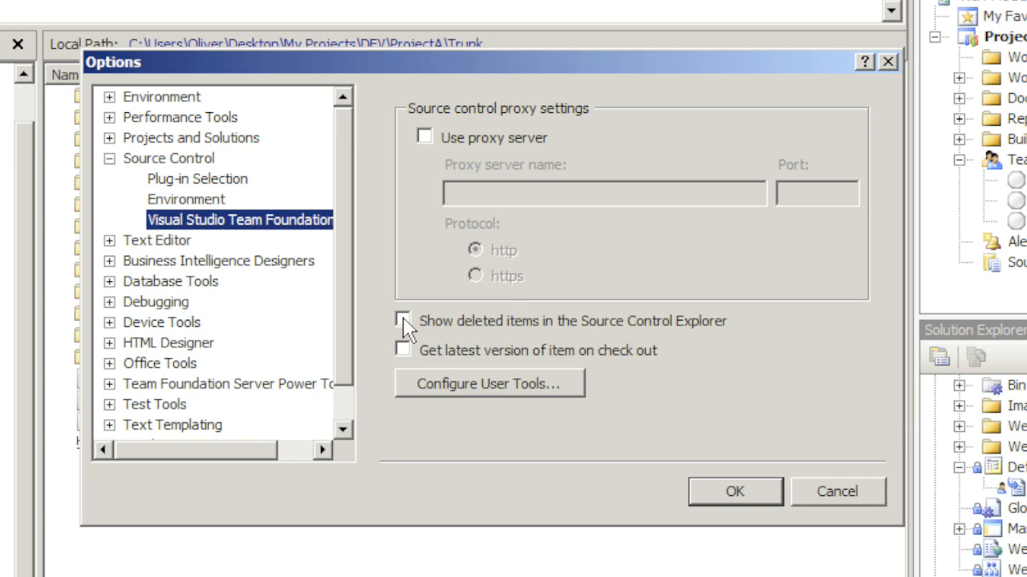
left_click(402, 321)
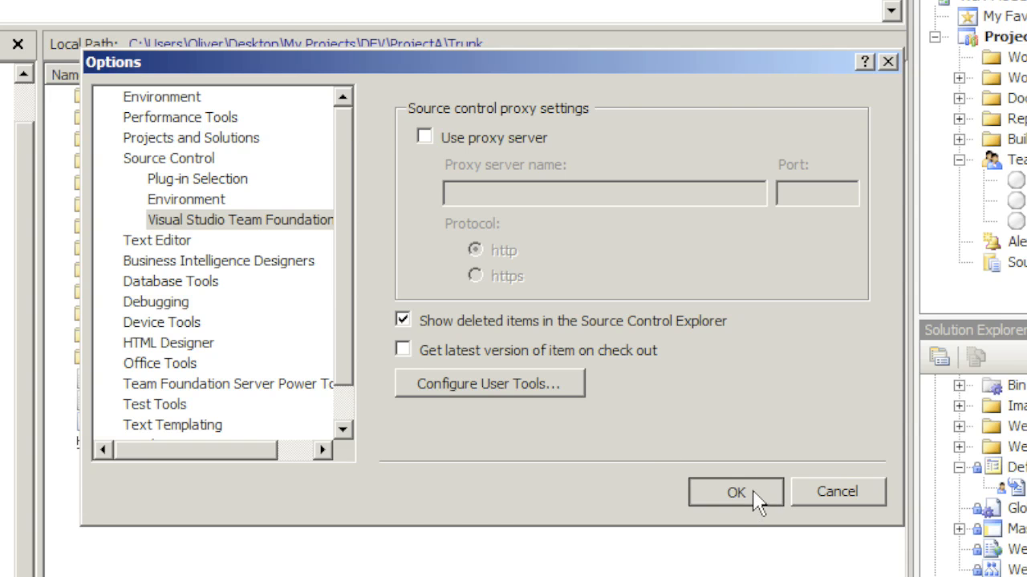
left_click(734, 491)
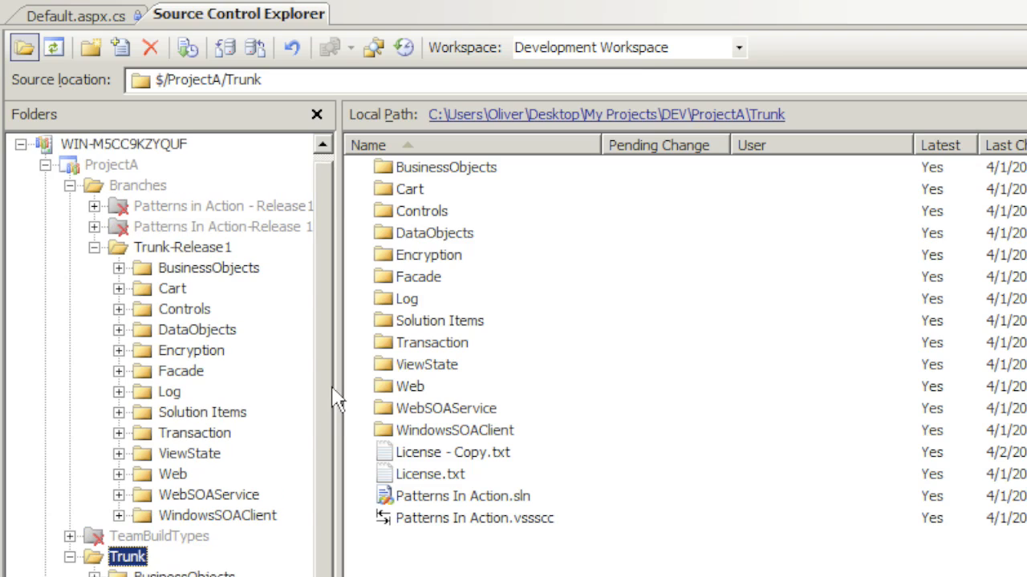
mouse_move(200, 217)
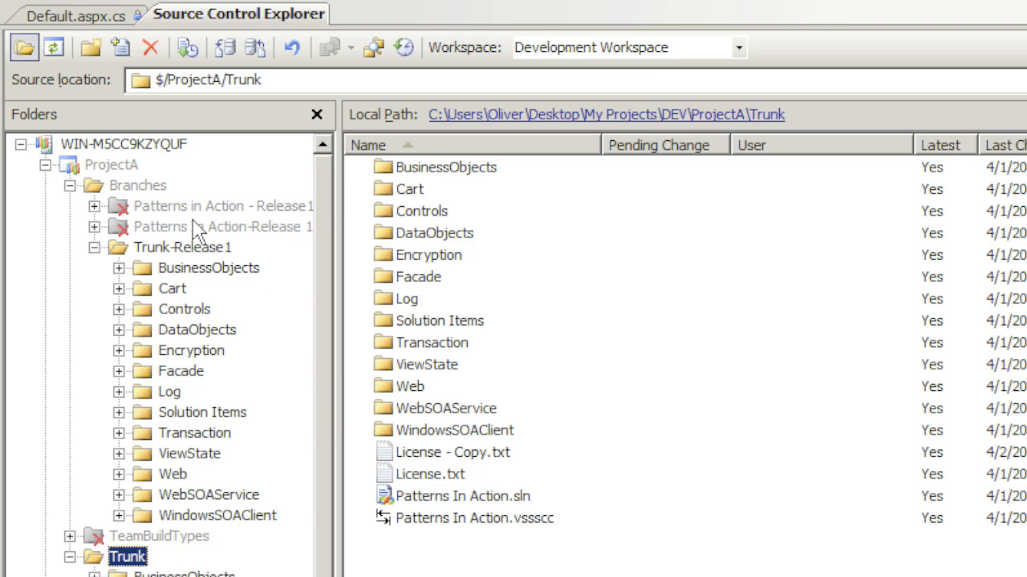
Undelete the deleted Patterns in Action - Release1 branch from its context menu.
left_click(225, 205)
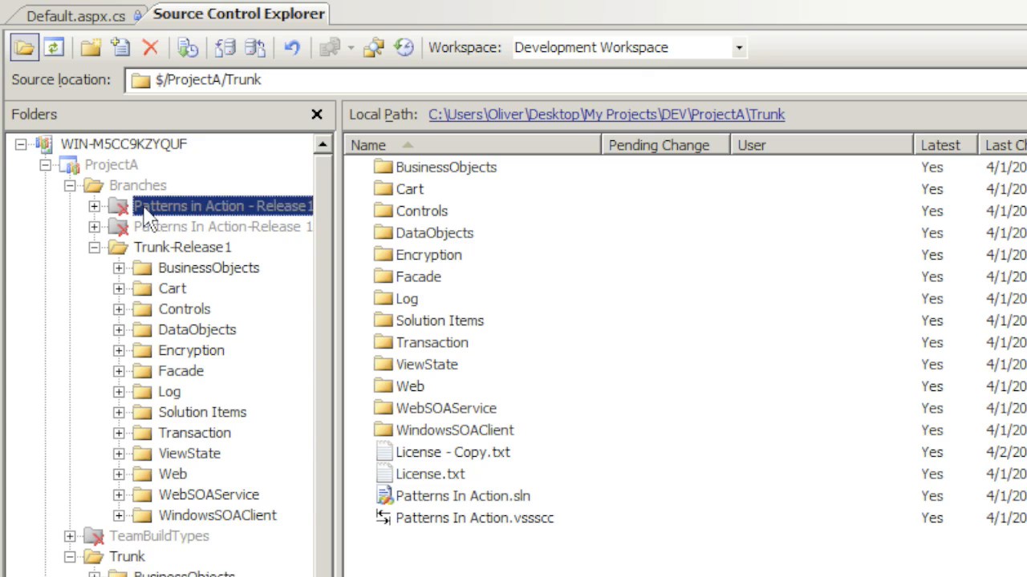
right_click(223, 205)
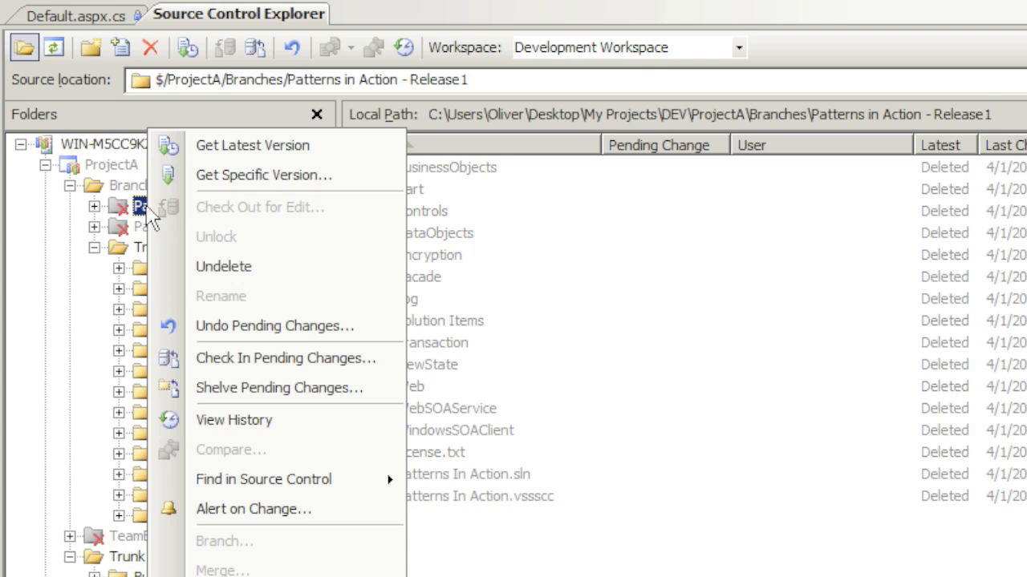
mouse_move(224, 266)
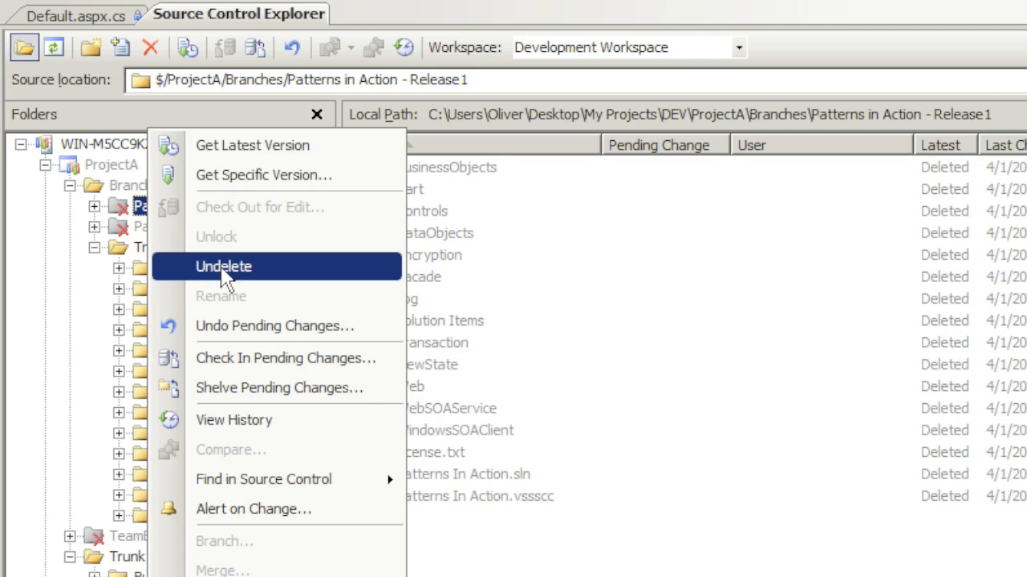
left_click(223, 266)
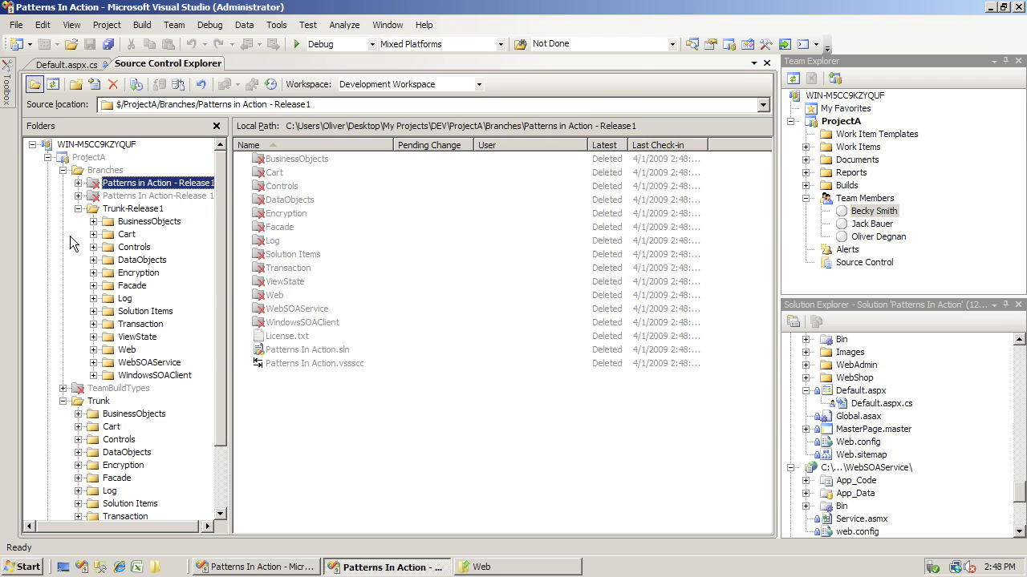
mouse_move(276, 24)
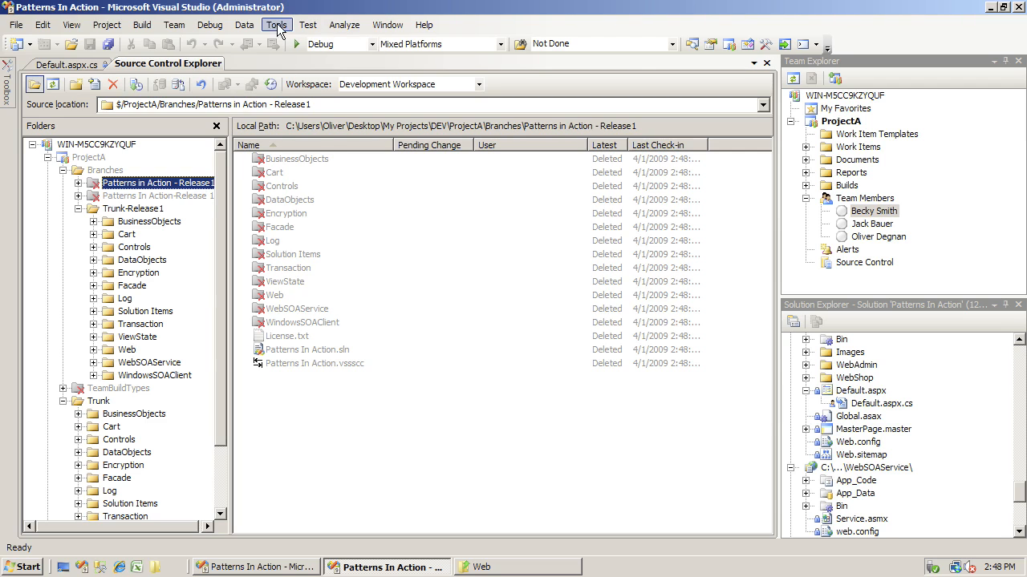
Disable 'Show deleted items in the Source Control Explorer' in the Team Foundation Server options.
left_click(275, 25)
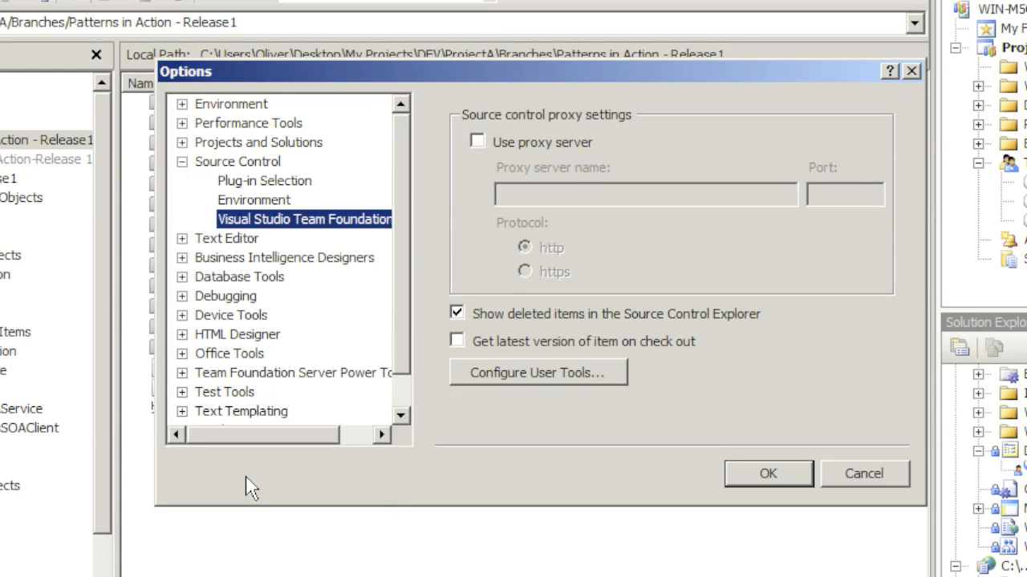
mouse_move(238, 160)
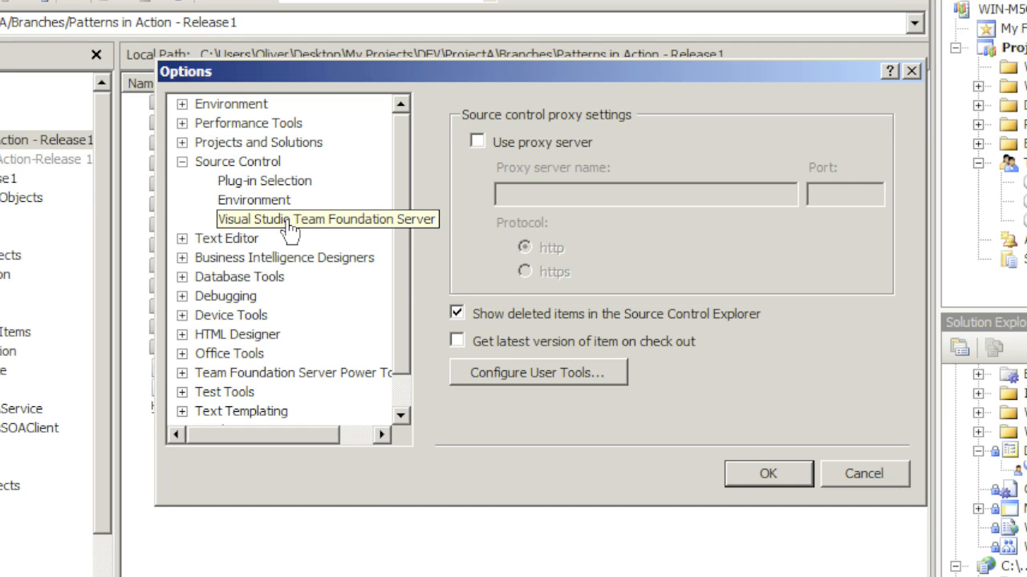
left_click(313, 218)
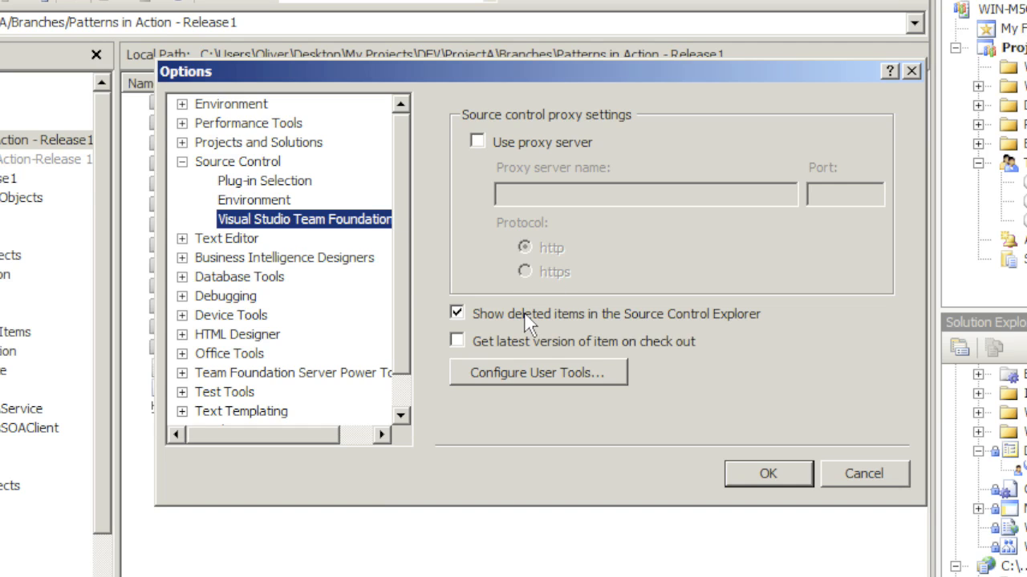
left_click(457, 313)
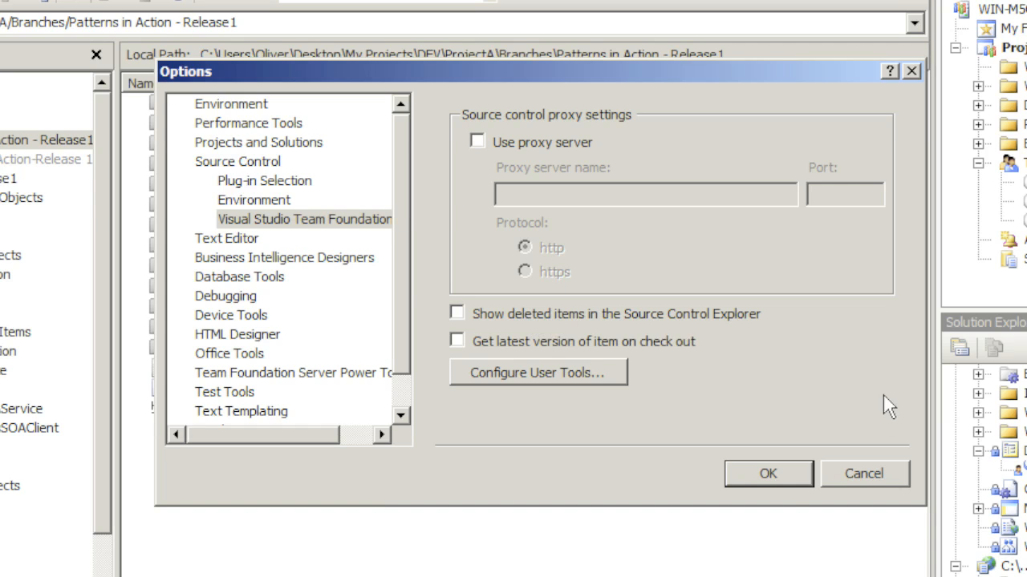
left_click(766, 473)
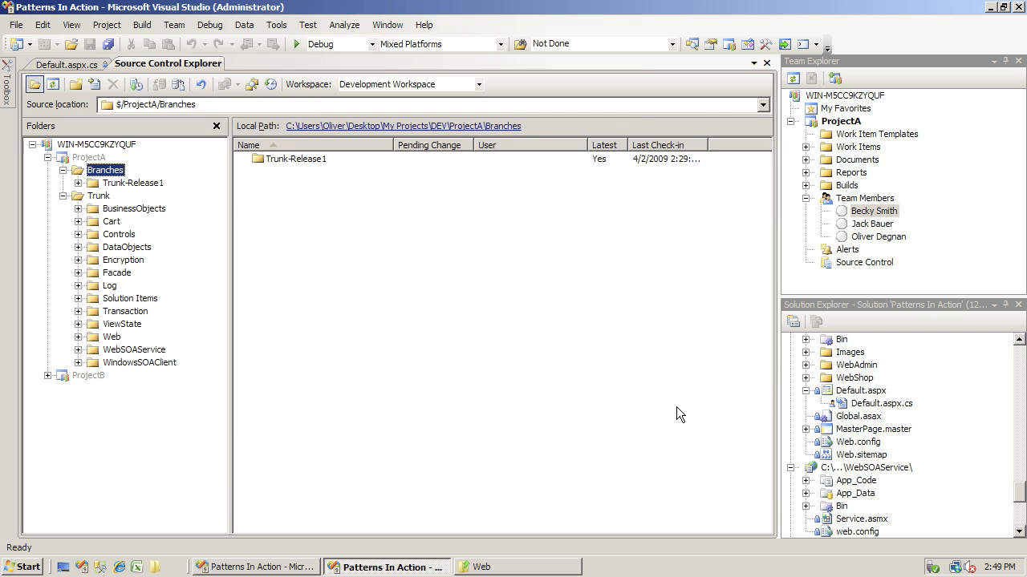
mouse_move(154, 281)
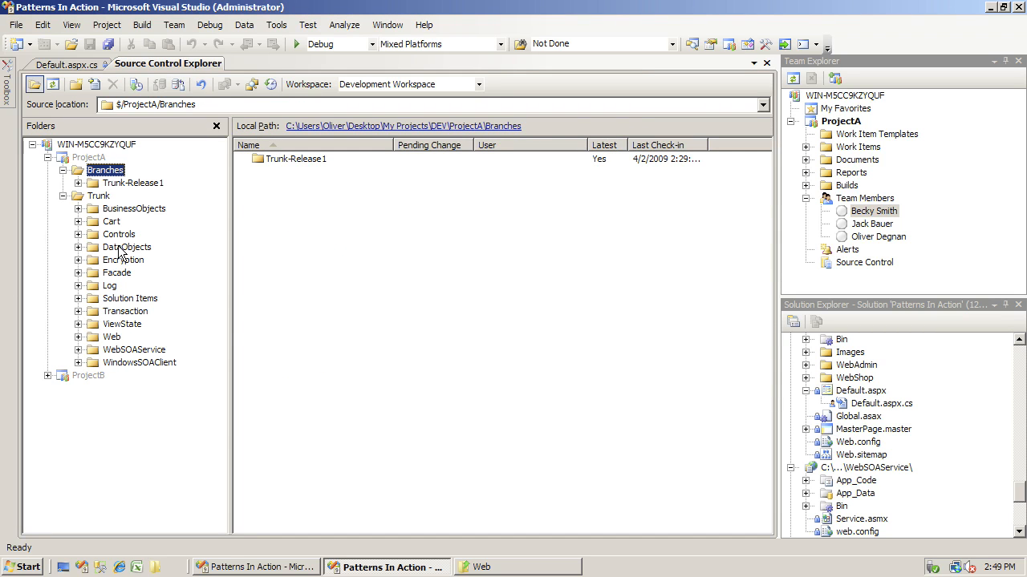
Show the Trunk folder's files and bring up the Lock dialog for Patterns In Action.sln.
left_click(99, 196)
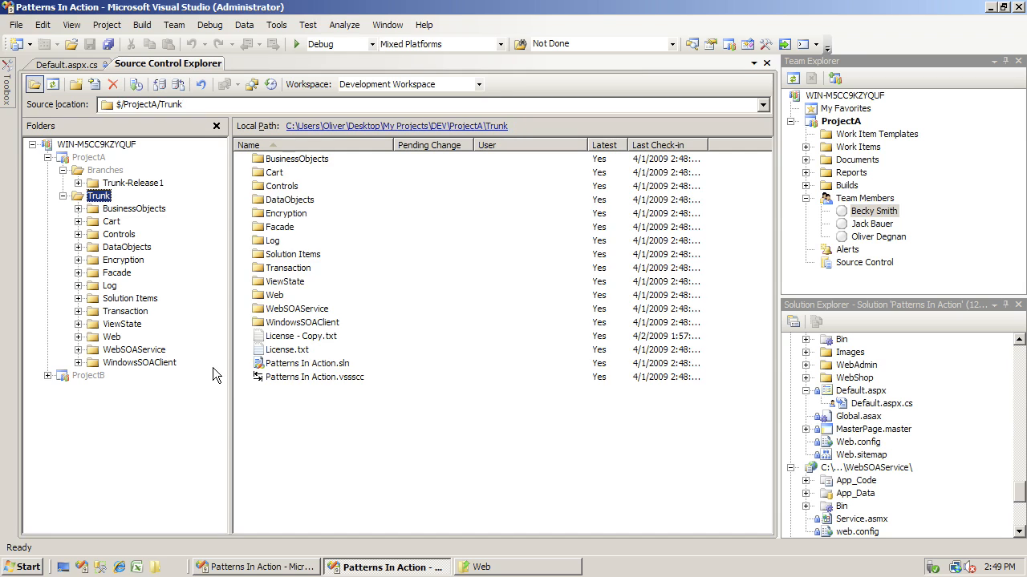
mouse_move(308, 362)
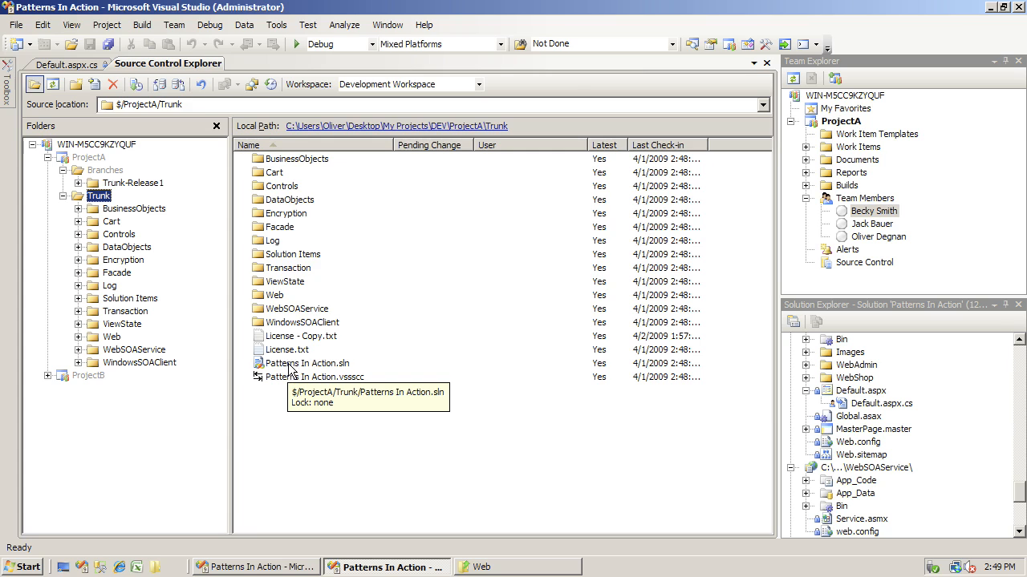
right_click(306, 362)
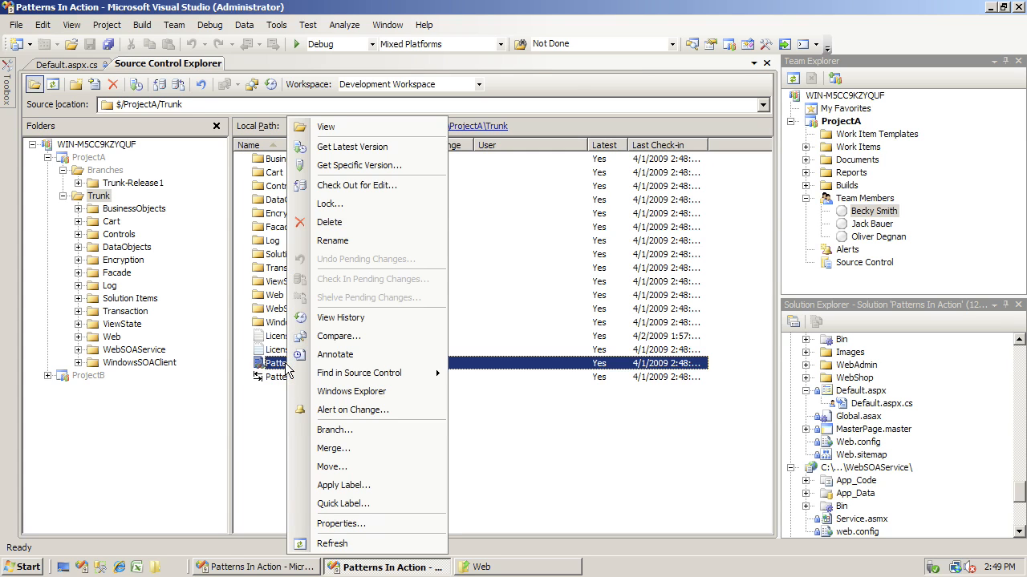
mouse_move(317, 292)
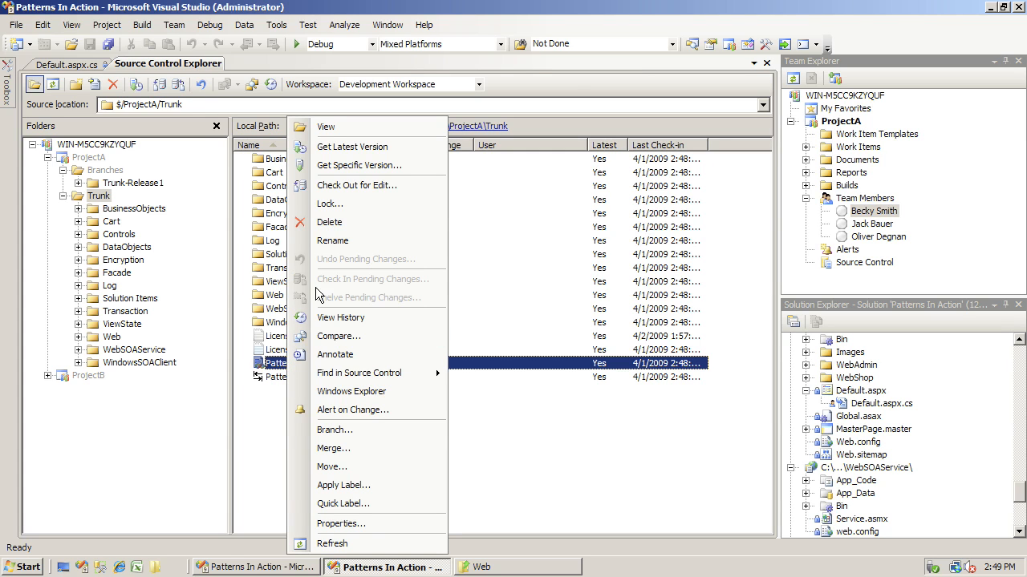
left_click(329, 204)
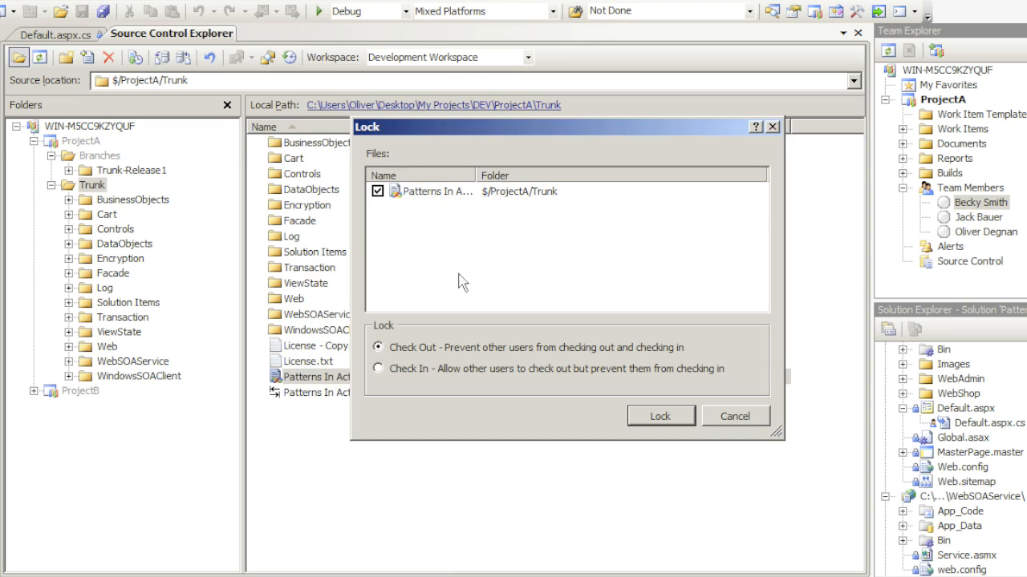
mouse_move(459, 376)
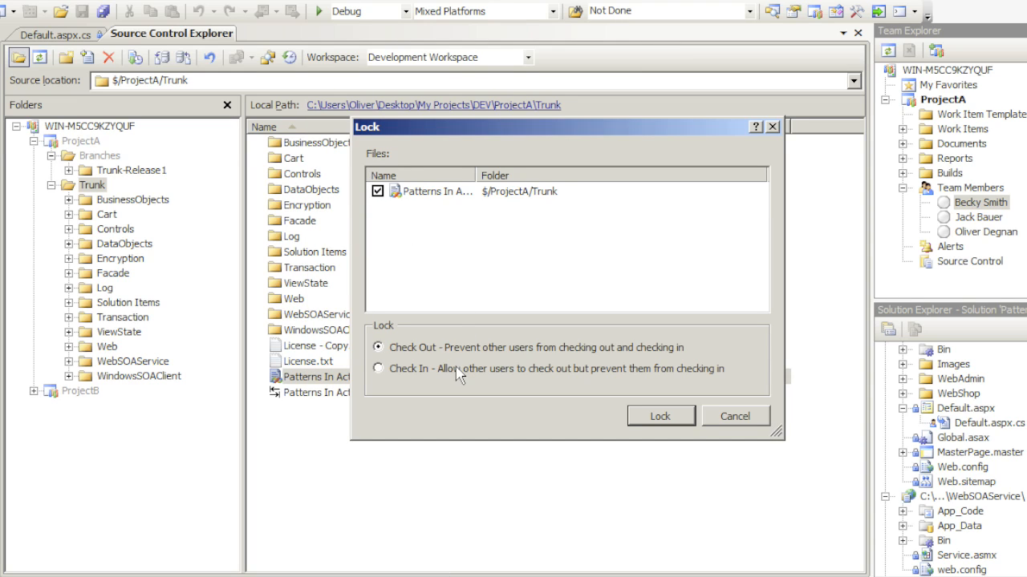
mouse_move(741, 423)
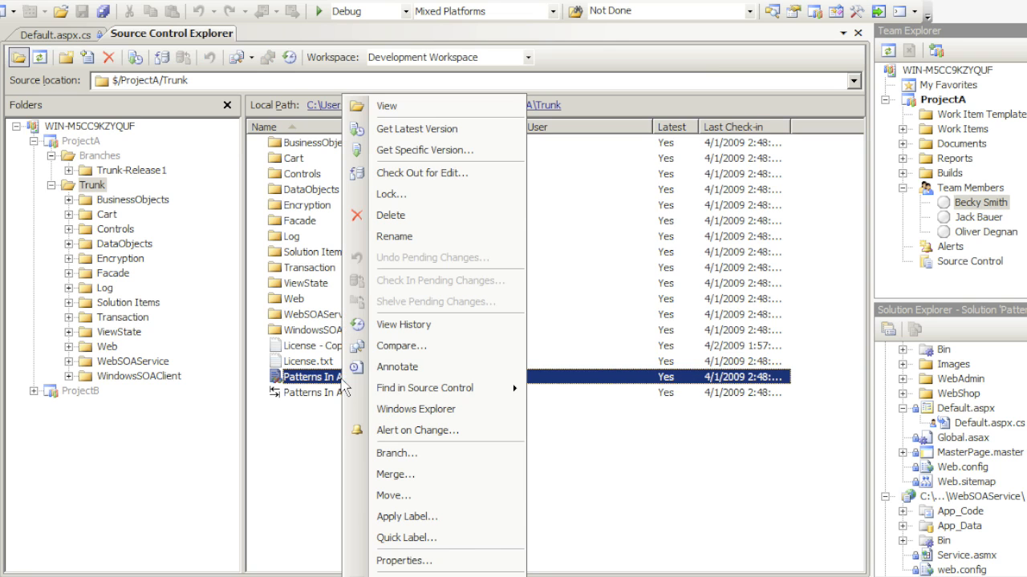
Show the Security permissions of Patterns In Action.sln for Team Foundation Administrators.
left_click(404, 561)
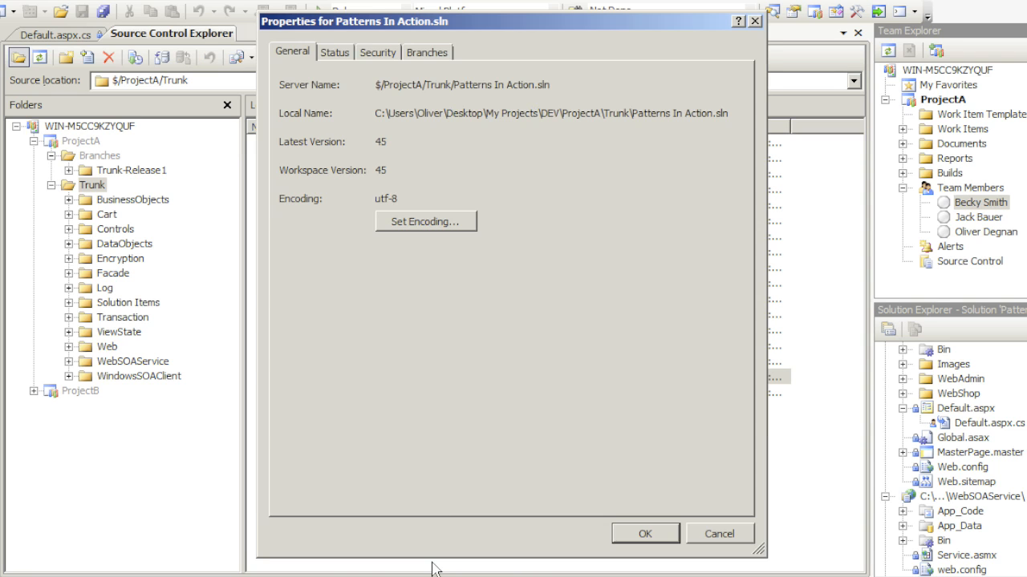
left_click(377, 51)
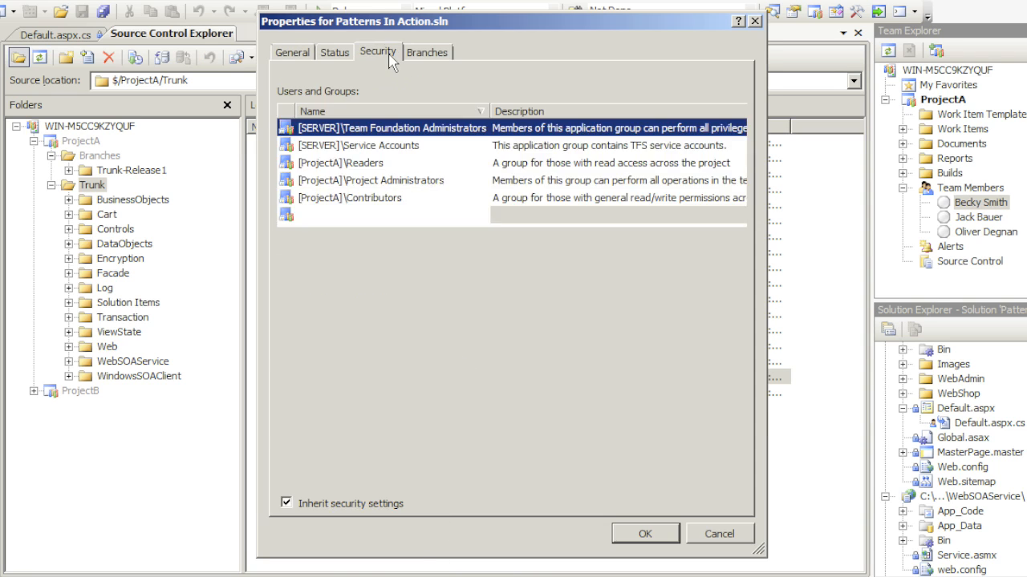
left_click(377, 51)
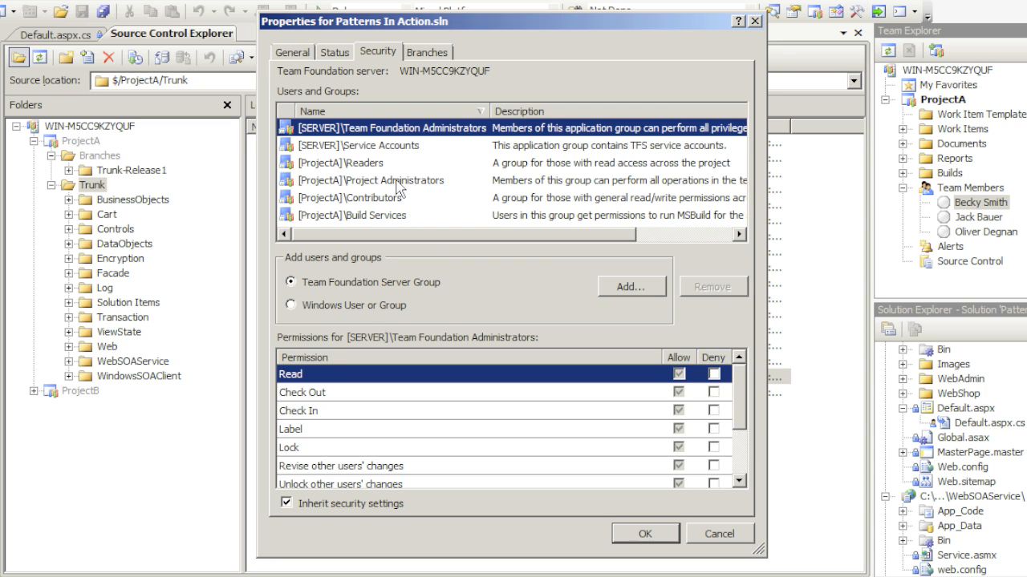
Select [ProjectA]\Contributors and set its Check In permission to Deny.
left_click(393, 180)
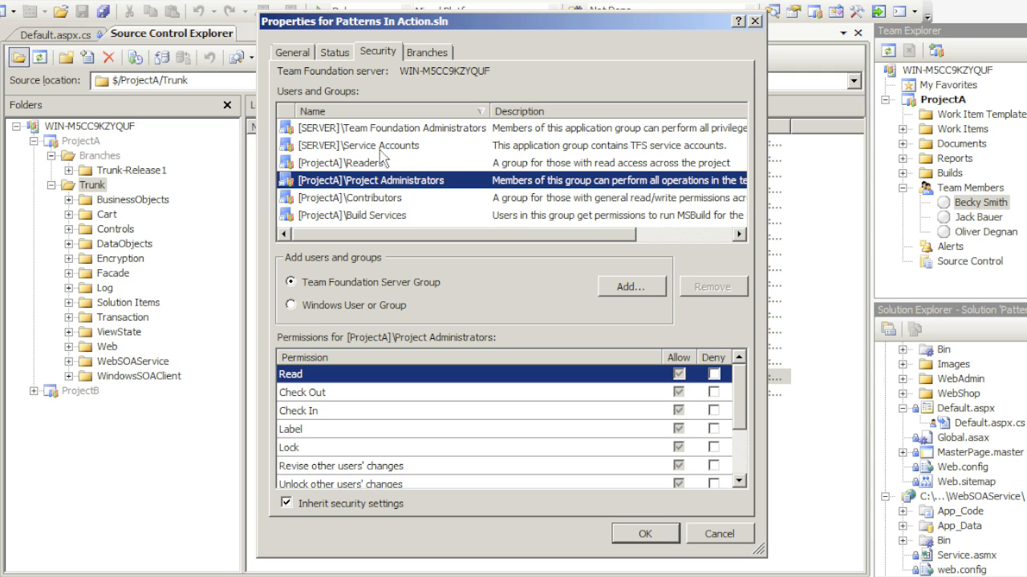
left_click(353, 197)
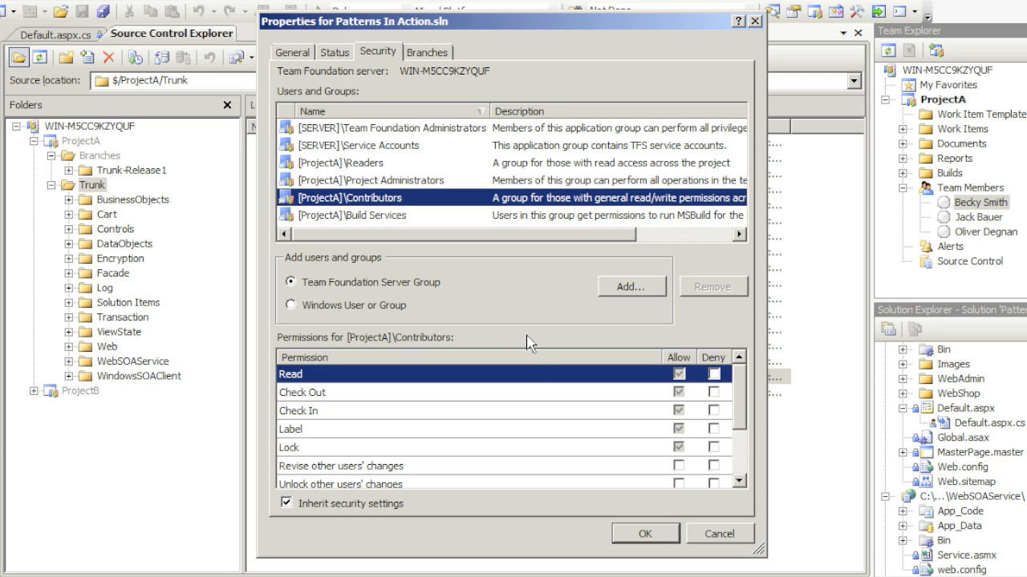
left_click(712, 411)
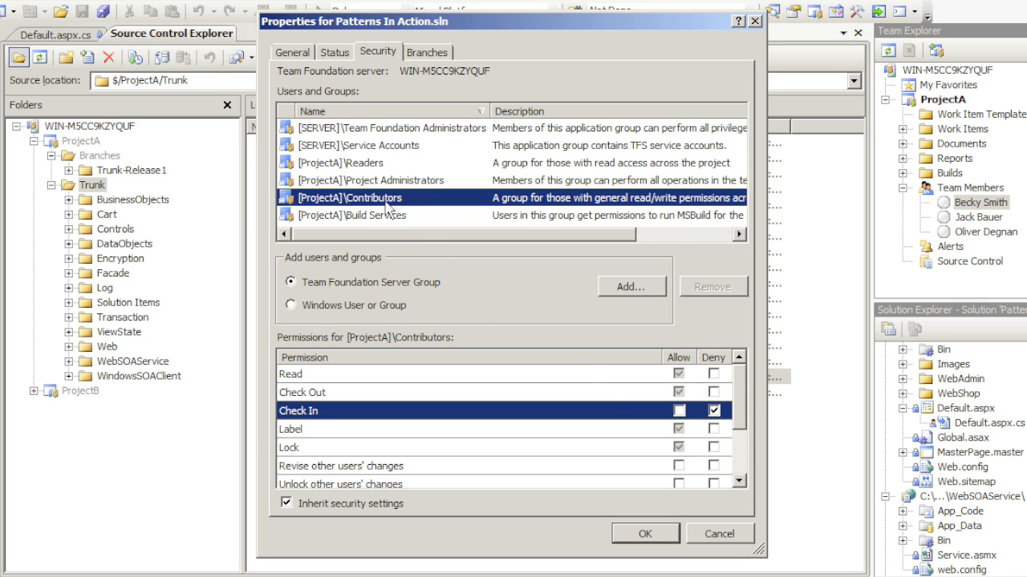
mouse_move(704, 430)
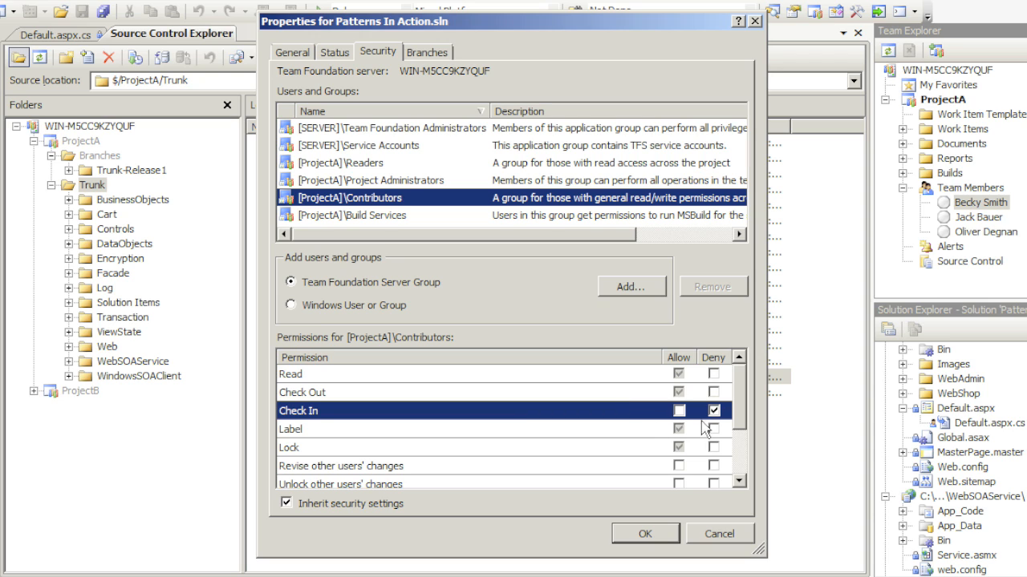